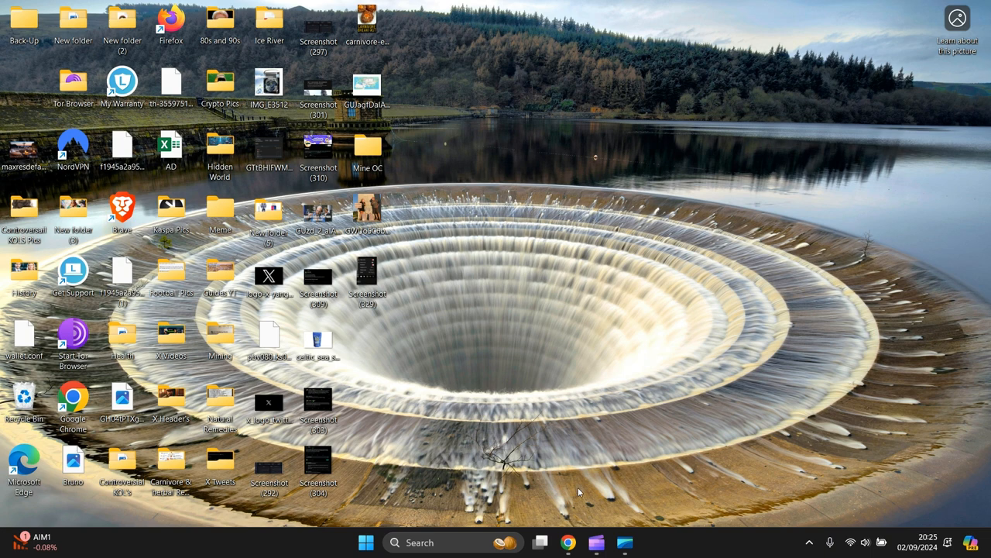
mouse_move(592, 217)
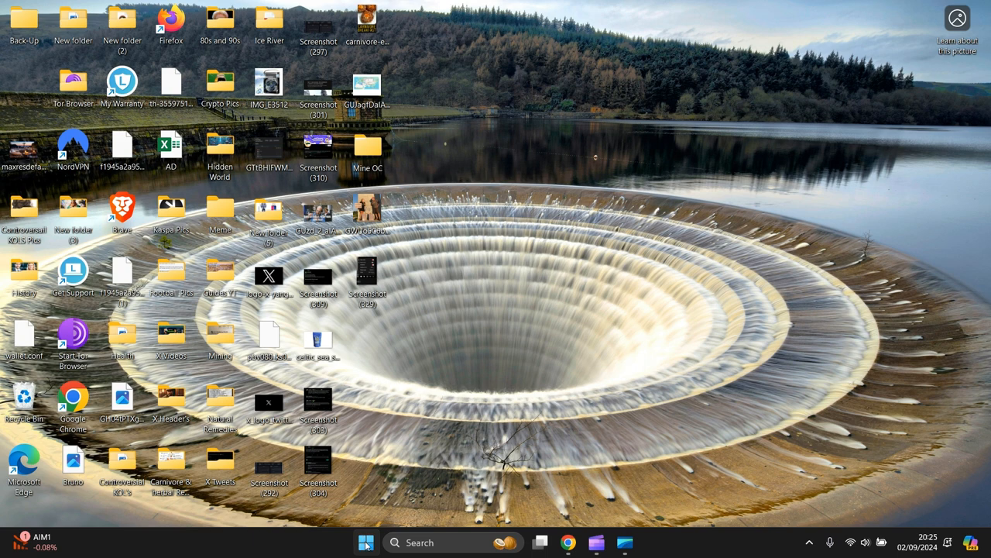
- Search Start for "settings" and launch the Settings app on its Home page
click(366, 542)
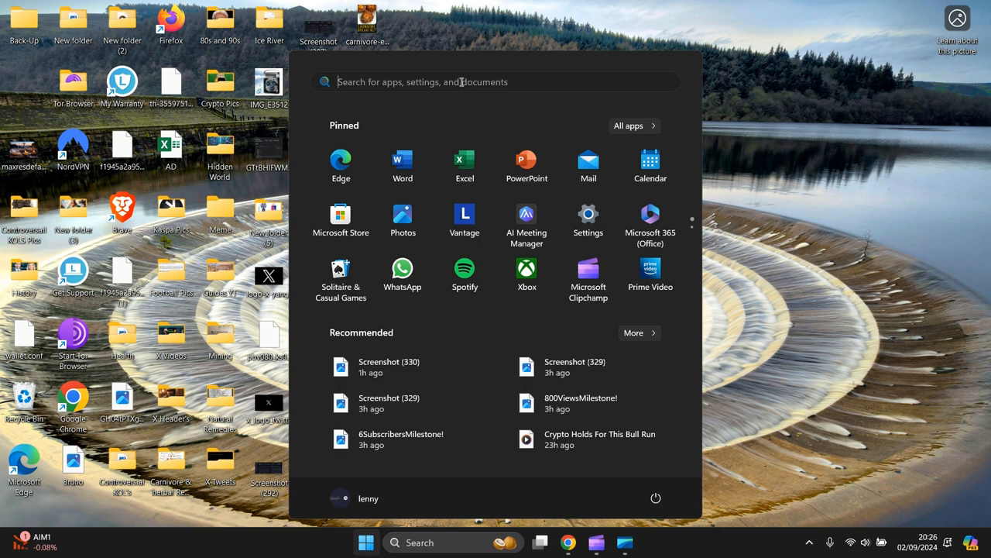
text(sett)
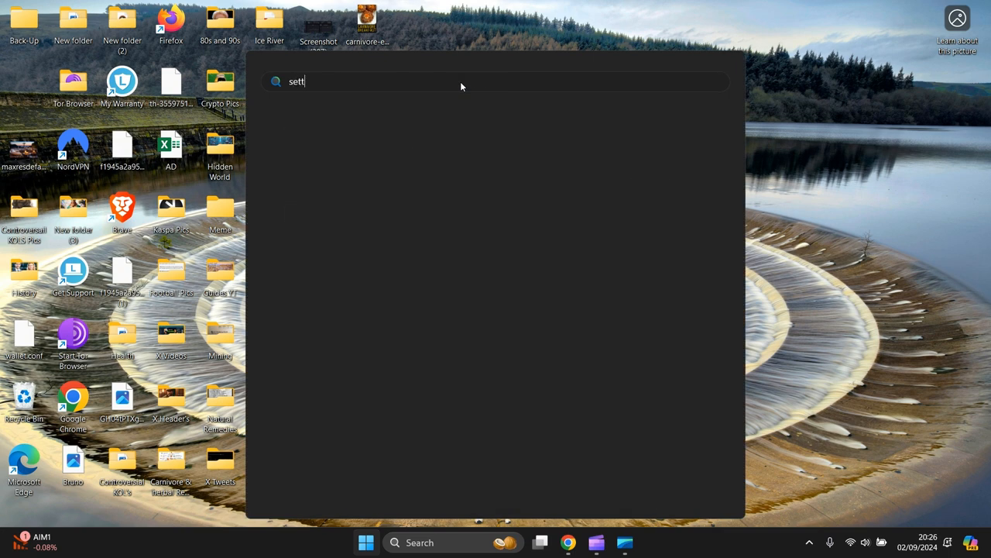
text(ings)
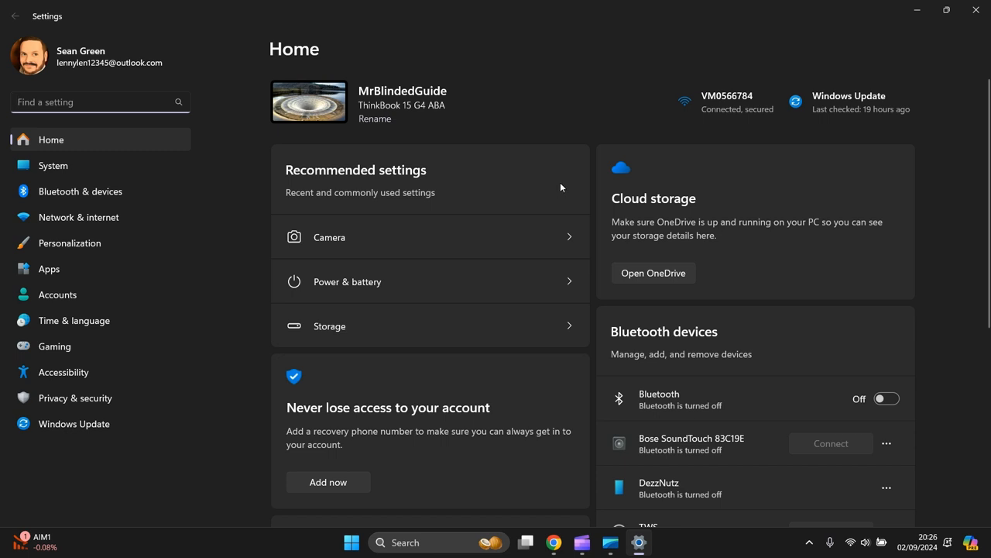
mouse_move(207, 133)
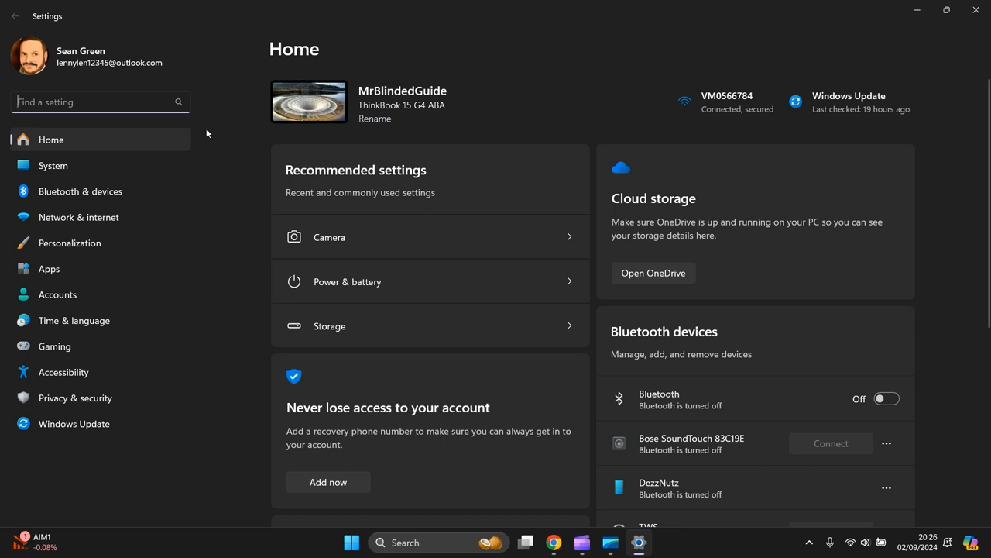
mouse_move(53, 164)
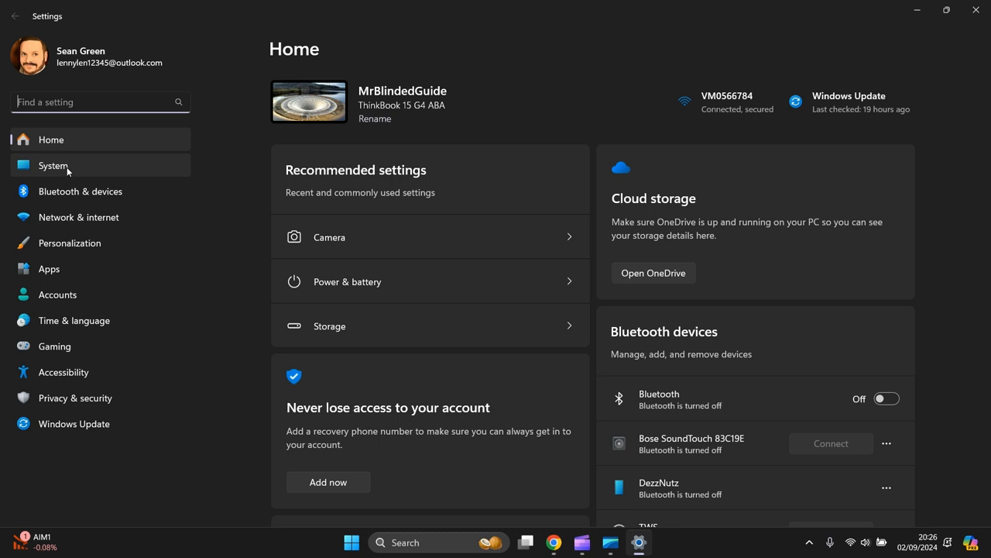
- Go to System > Display and review Scale & layout, where 125% is recommended
click(53, 164)
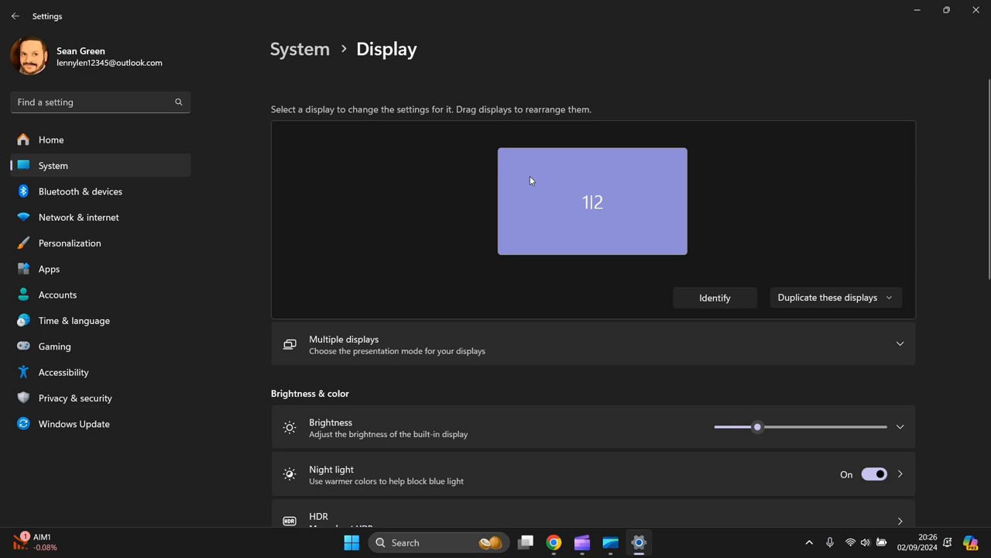
scroll(down, 3)
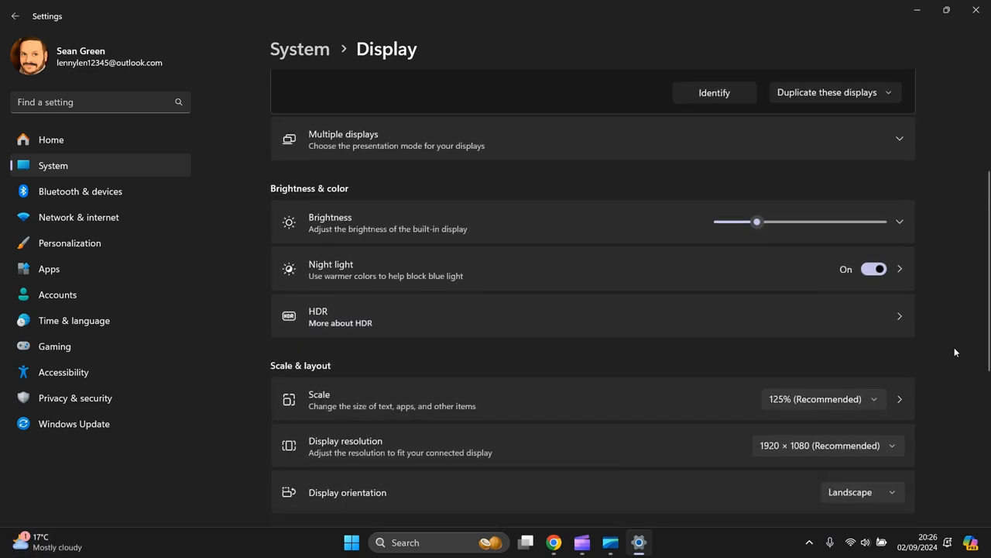
scroll(down, 3)
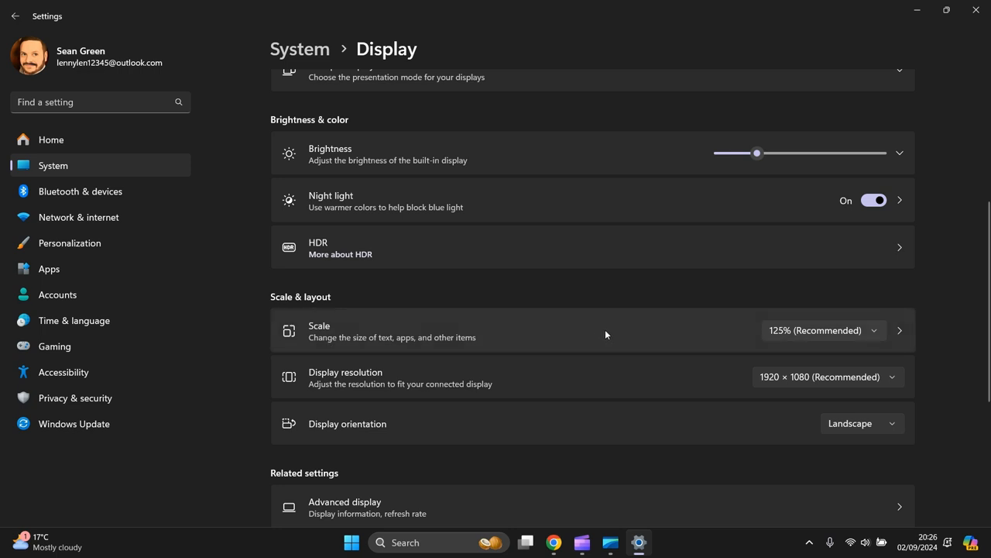
mouse_move(620, 338)
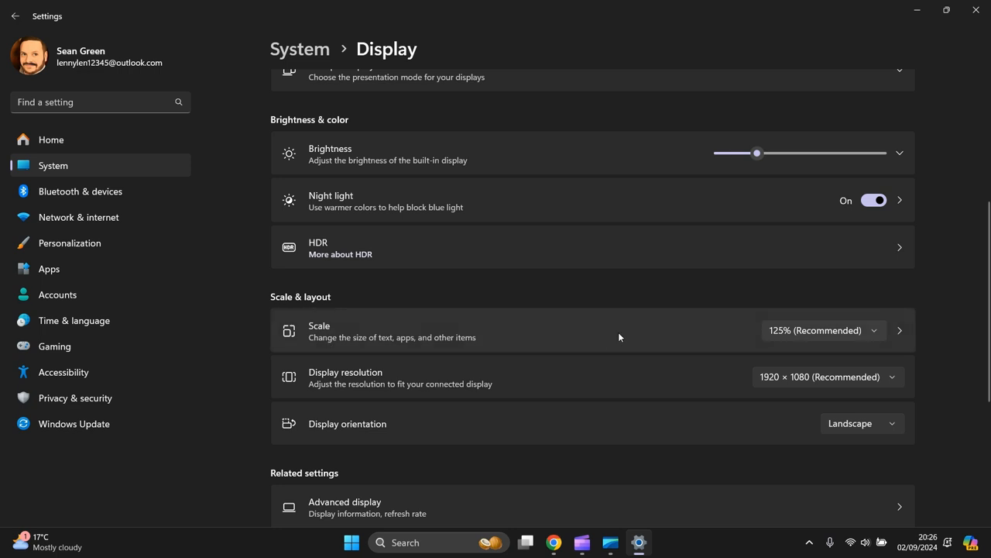
mouse_move(877, 334)
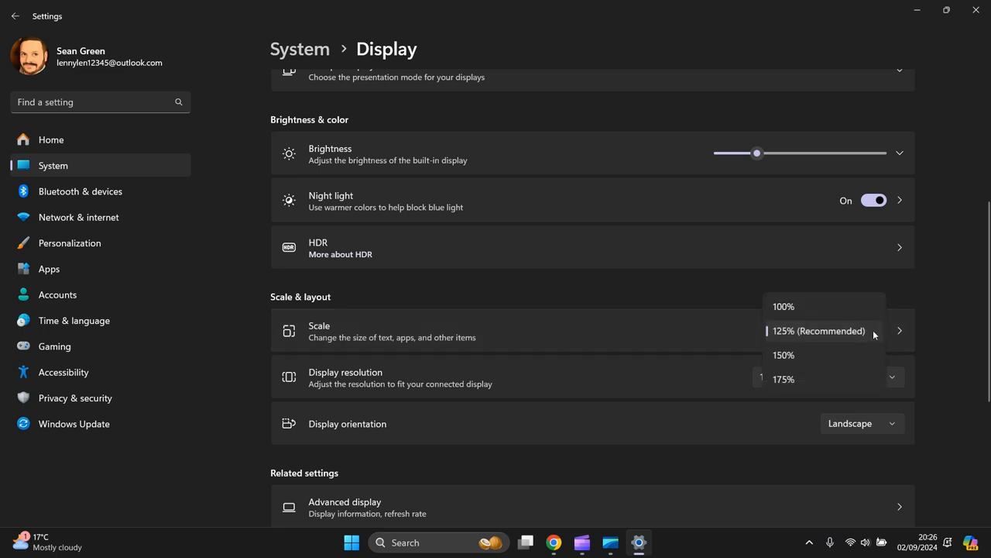
mouse_move(813, 355)
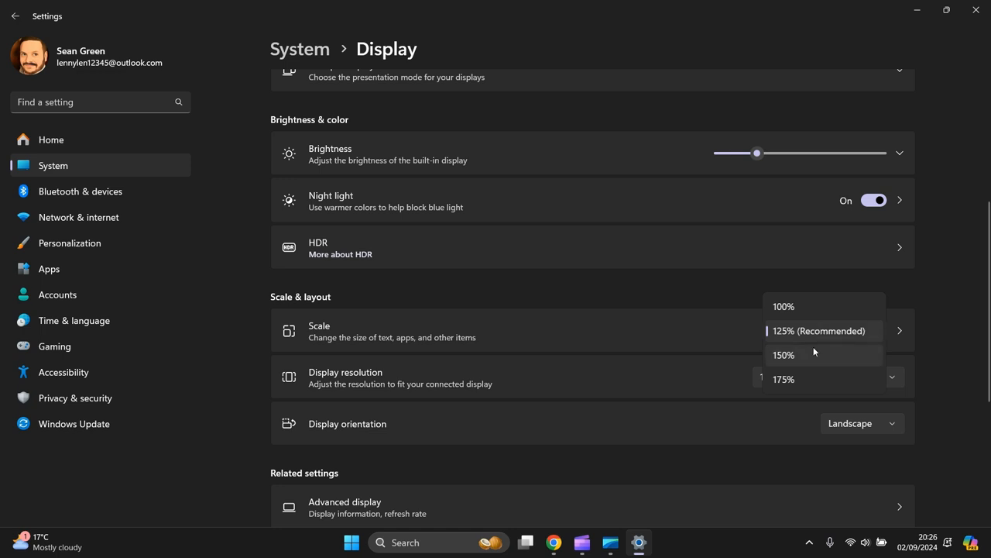
mouse_move(697, 335)
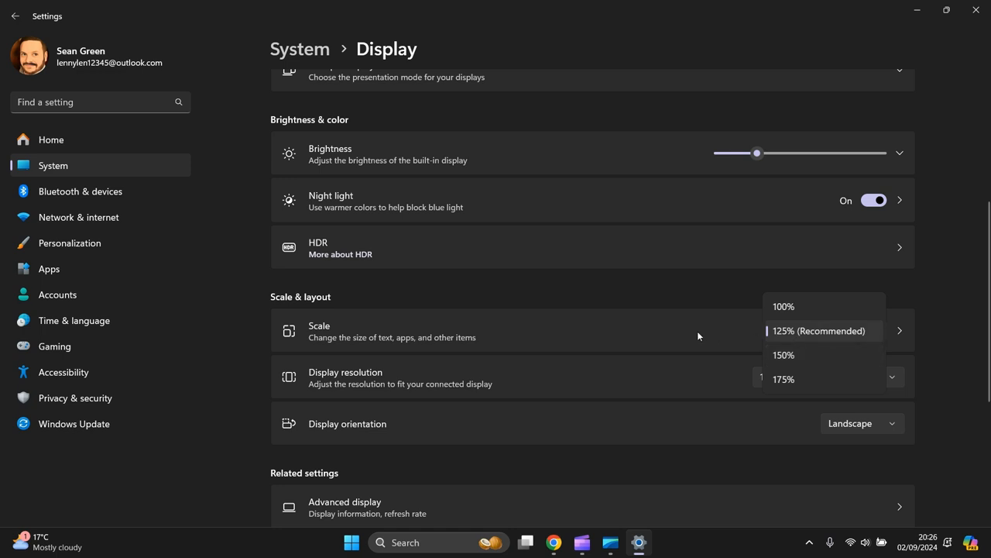
- Keep scale at 125% and resolution at 1920 × 1080 after checking both dropdowns
click(818, 331)
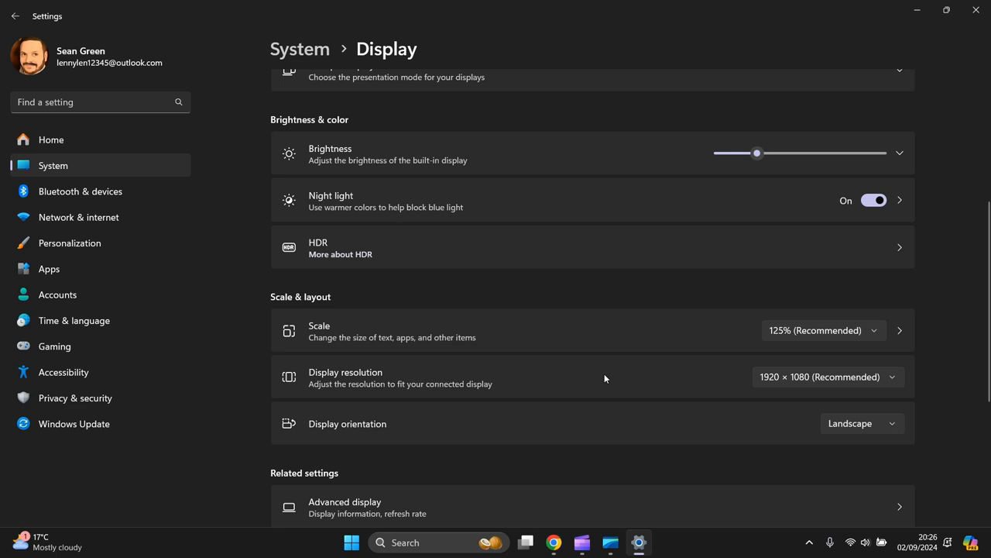
mouse_move(715, 378)
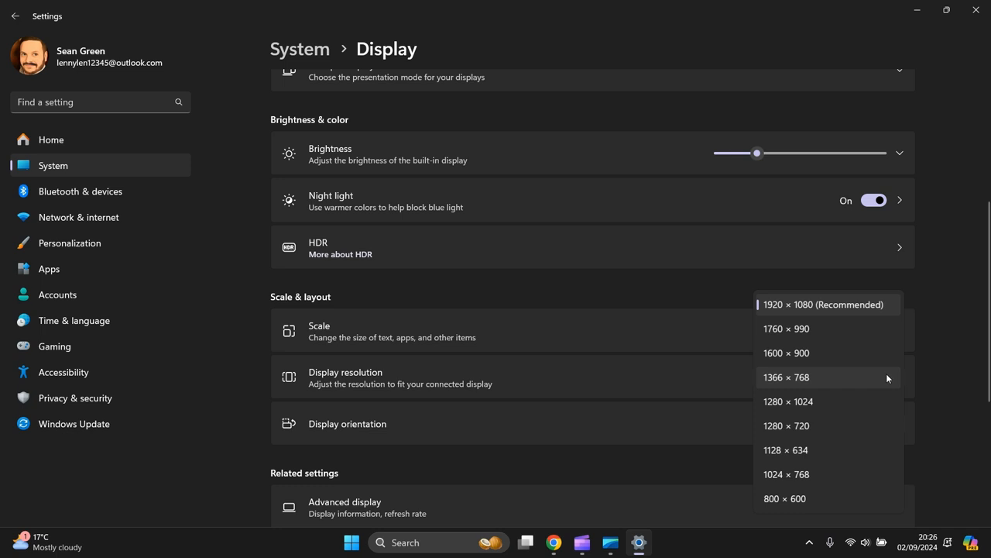
mouse_move(678, 299)
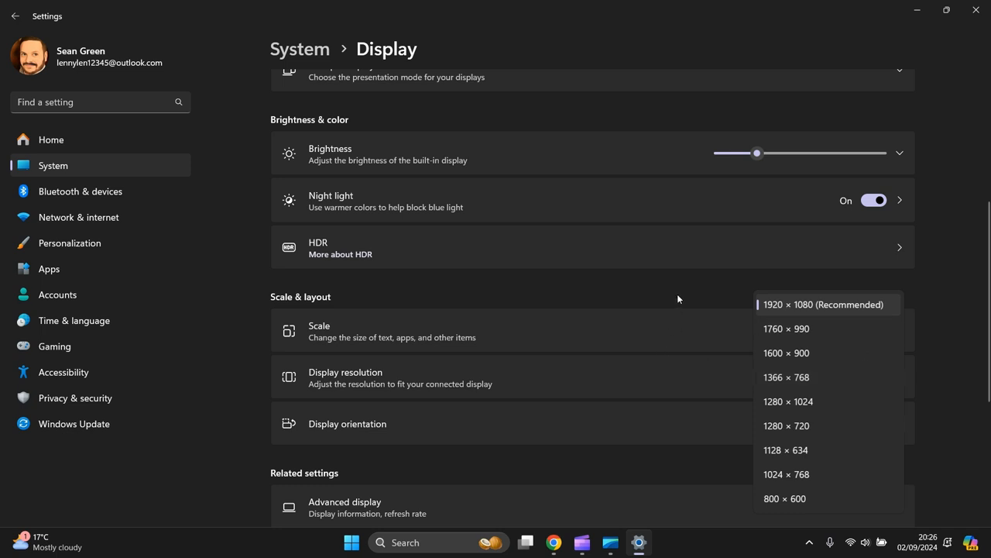
click(824, 304)
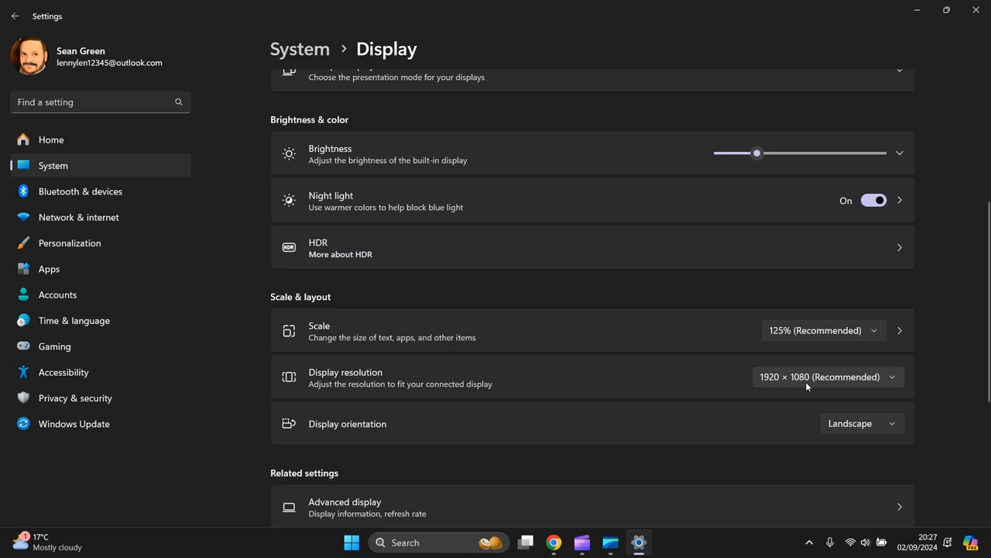
mouse_move(752, 341)
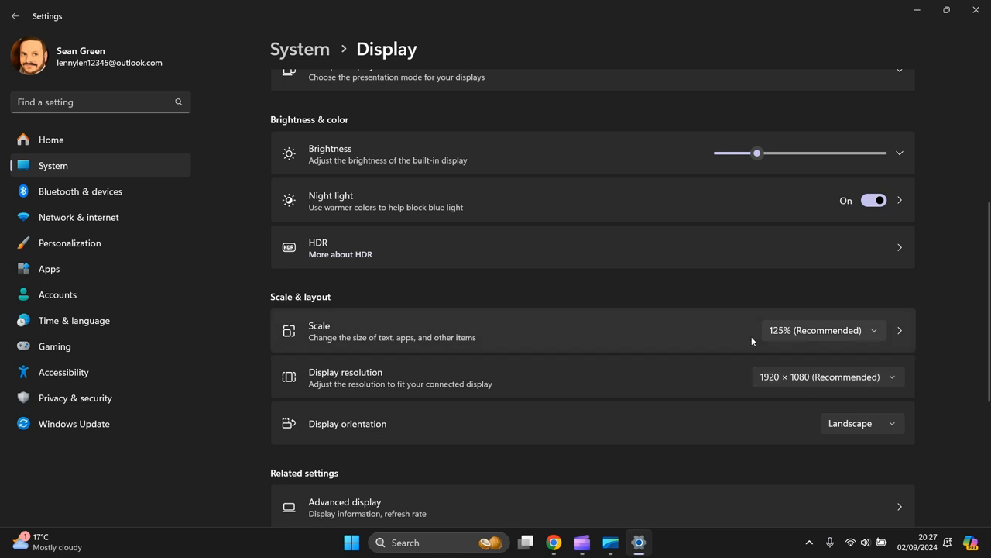
mouse_move(796, 354)
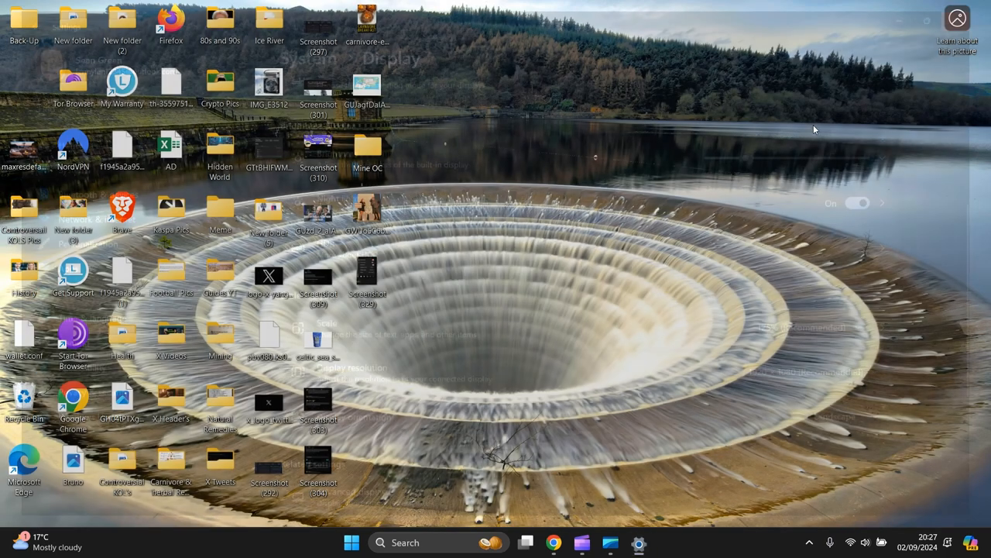
- Search Start for "advanced sys" to reach View advanced system settings
click(350, 543)
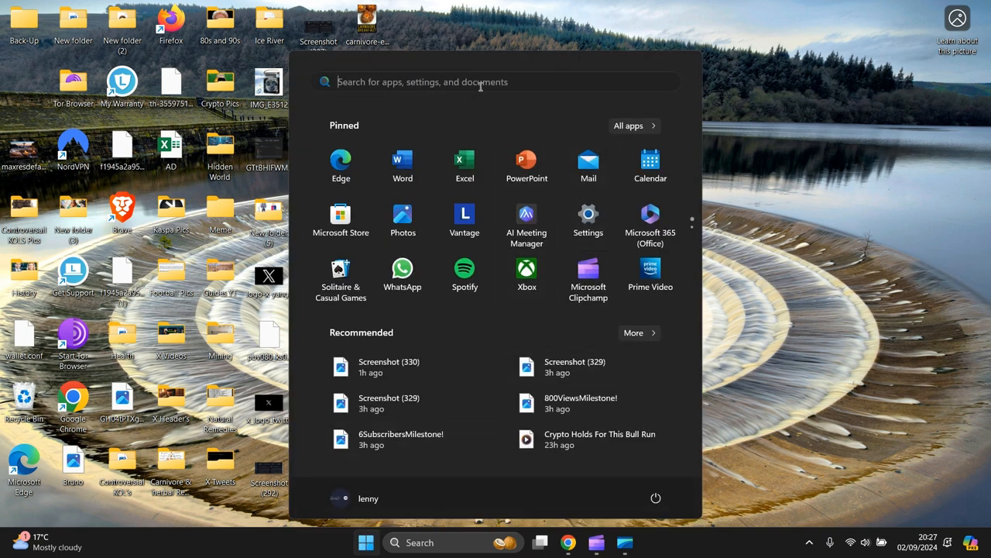
text(advanced keyboard settings)
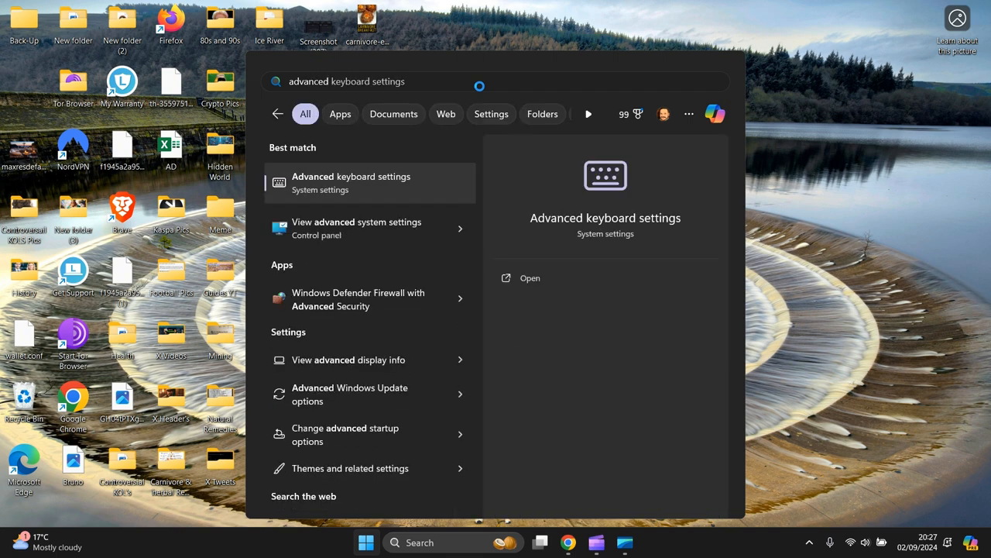
key(Backspace)
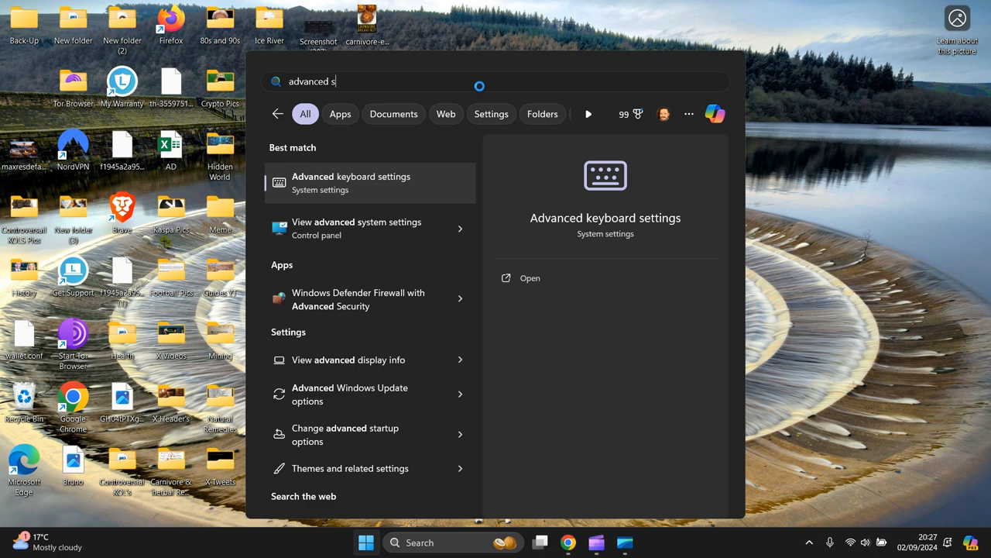
text(ys)
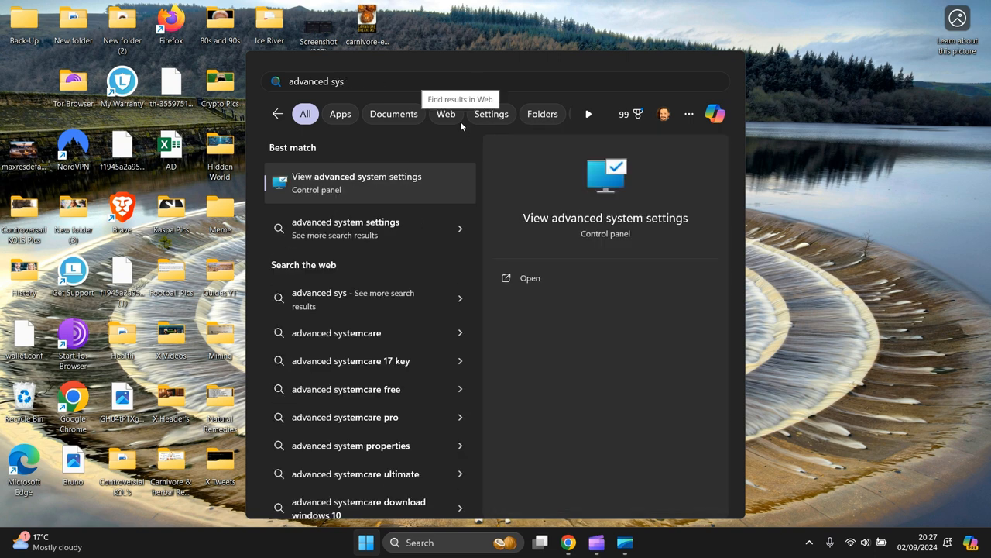
mouse_move(381, 189)
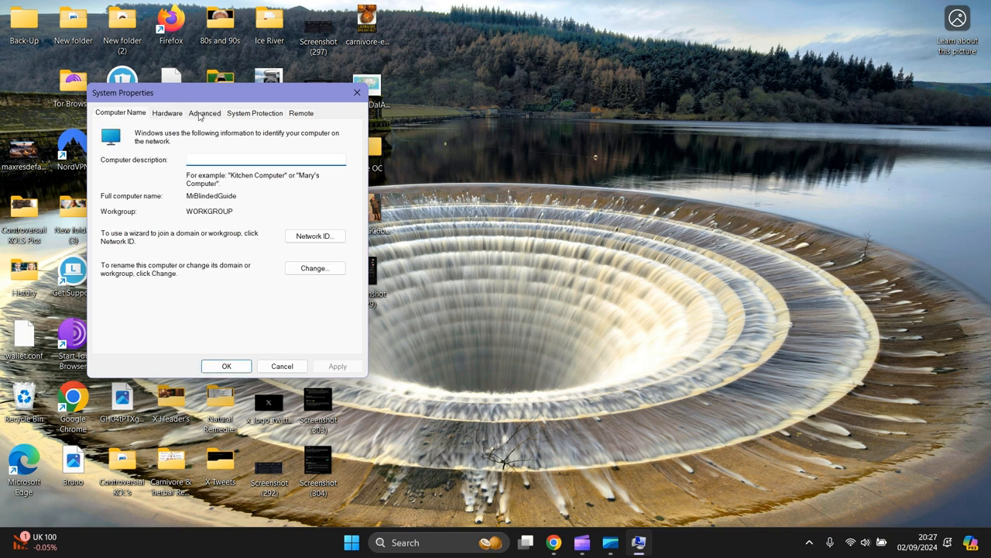
- From the Advanced tab of System Properties, bring up Performance Options visual effects
click(204, 112)
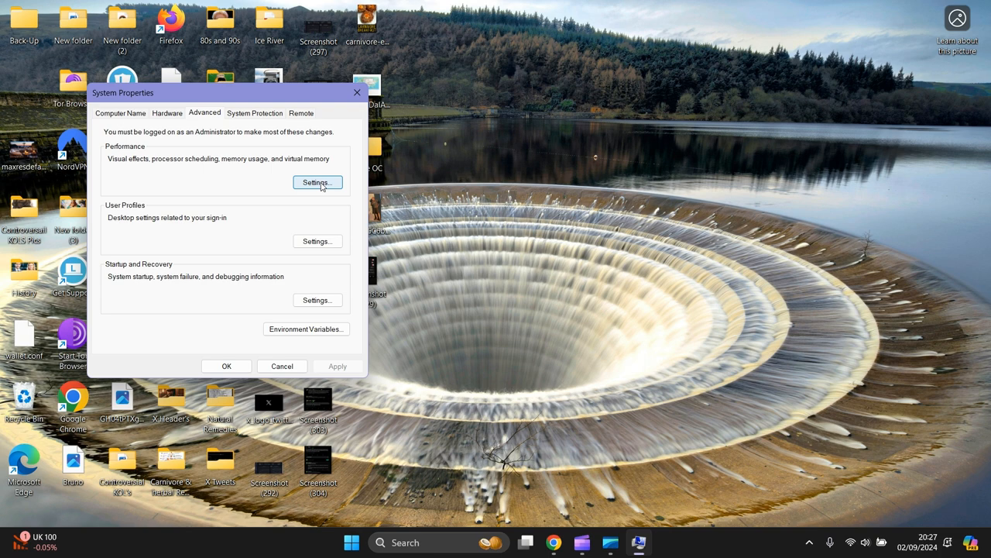
click(316, 183)
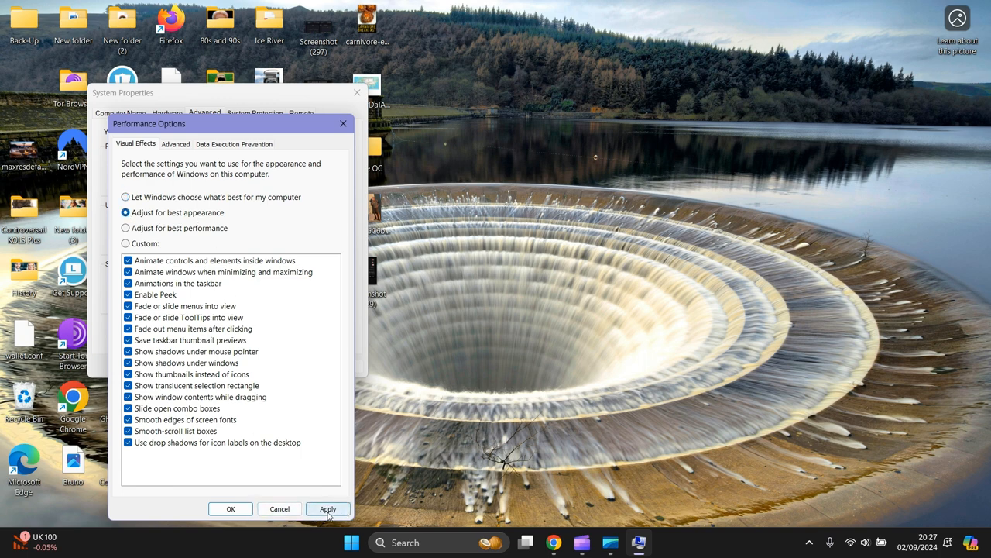
- Apply Adjust for best appearance, then confirm Performance Options and System Properties closed
click(329, 509)
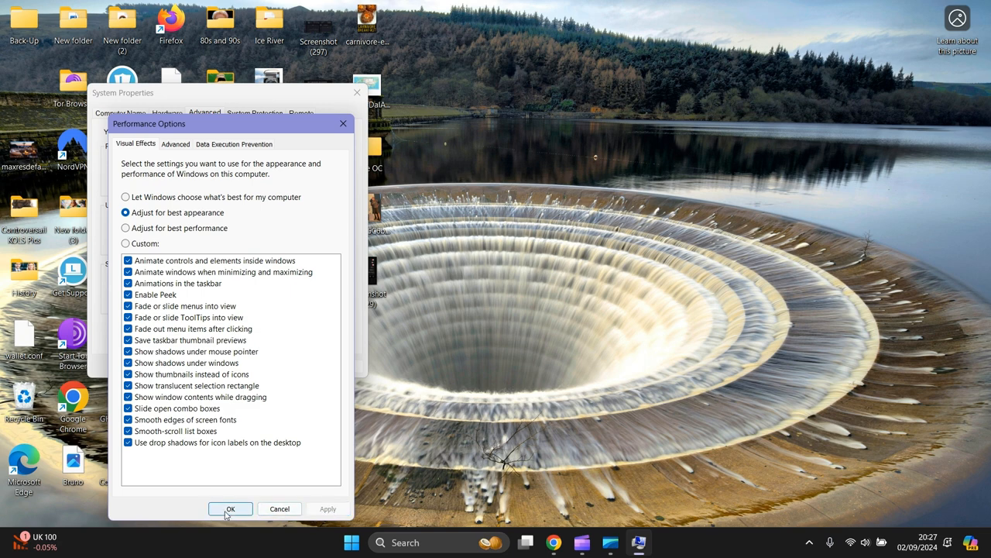
click(229, 508)
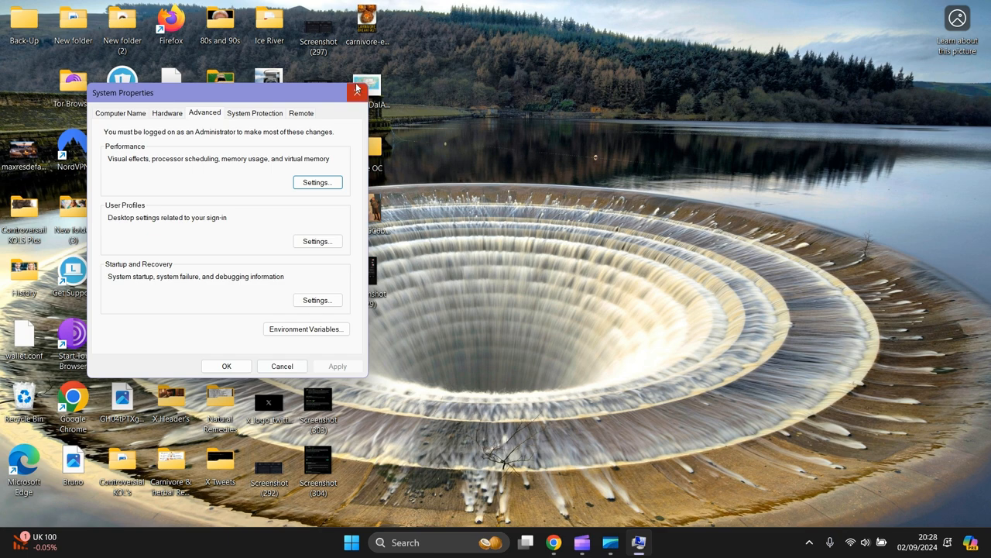
click(357, 88)
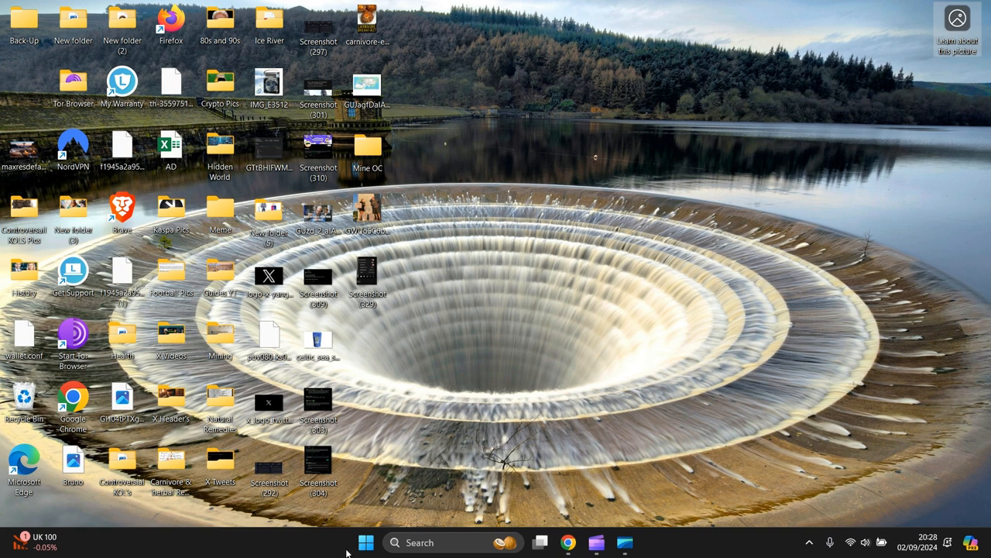
- Search Start for "cleartype" to find Adjust ClearType text
click(366, 542)
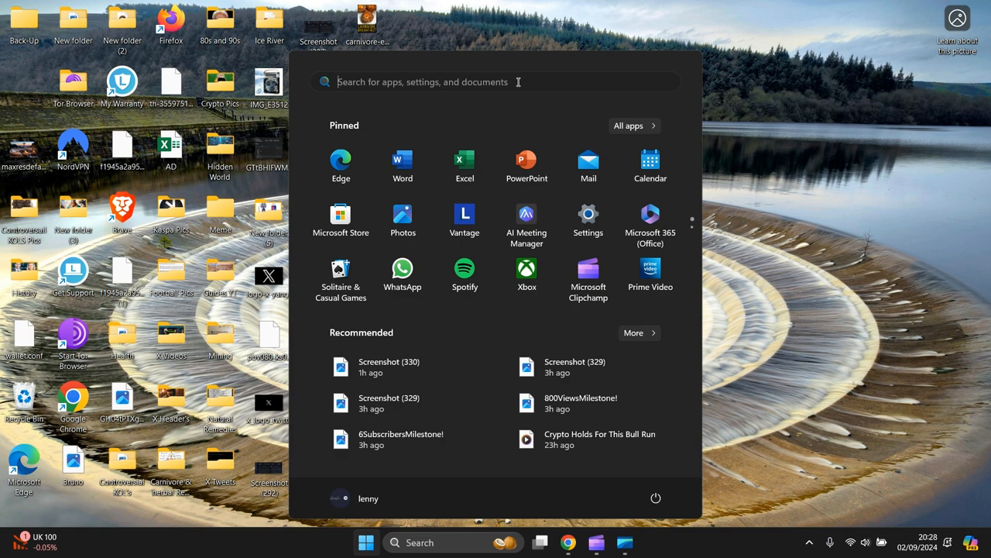
text(clear ty)
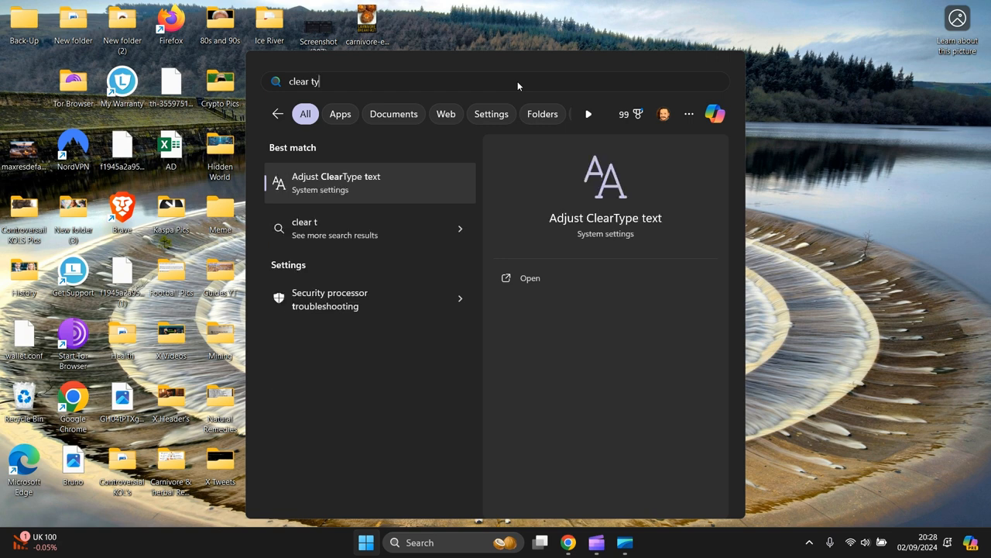
text(pee)
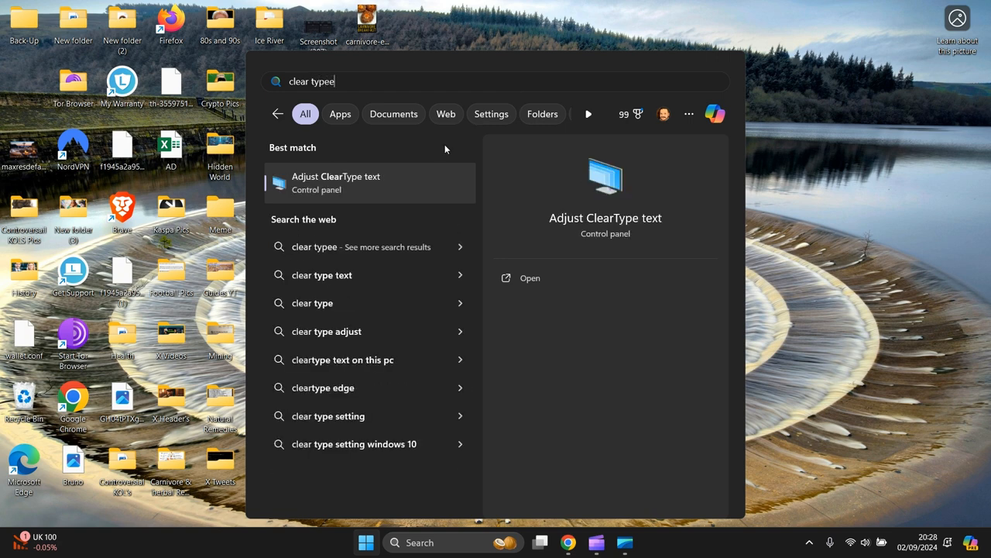
mouse_move(362, 185)
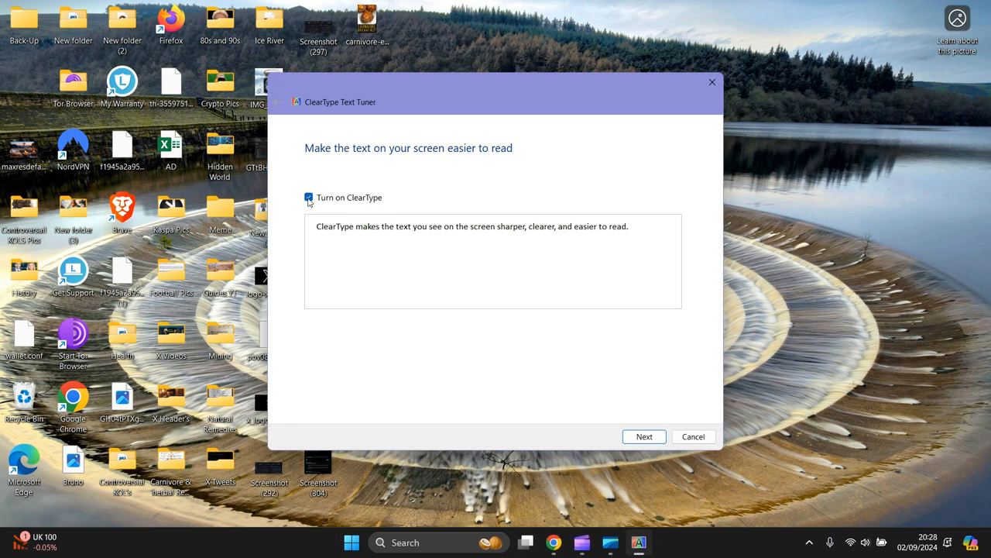
click(308, 199)
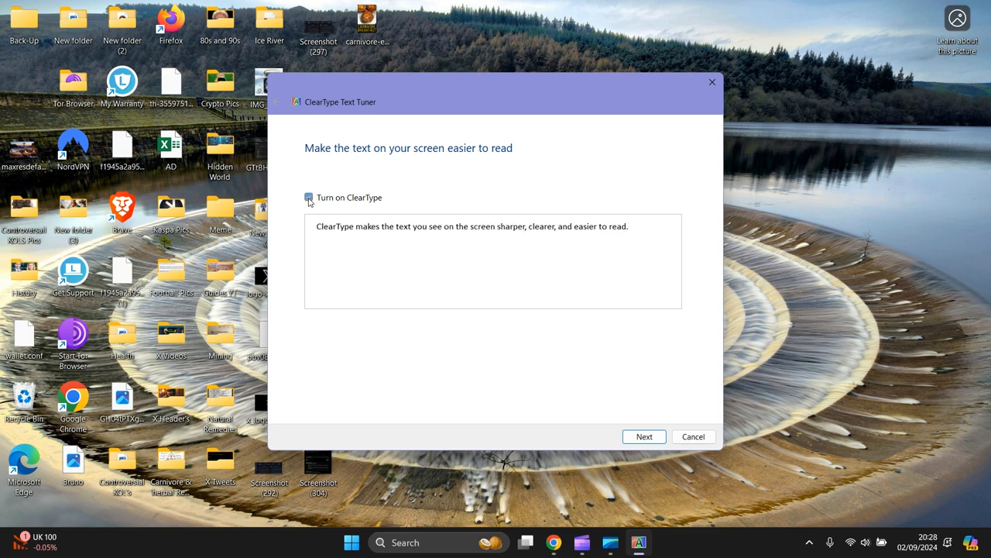
click(309, 198)
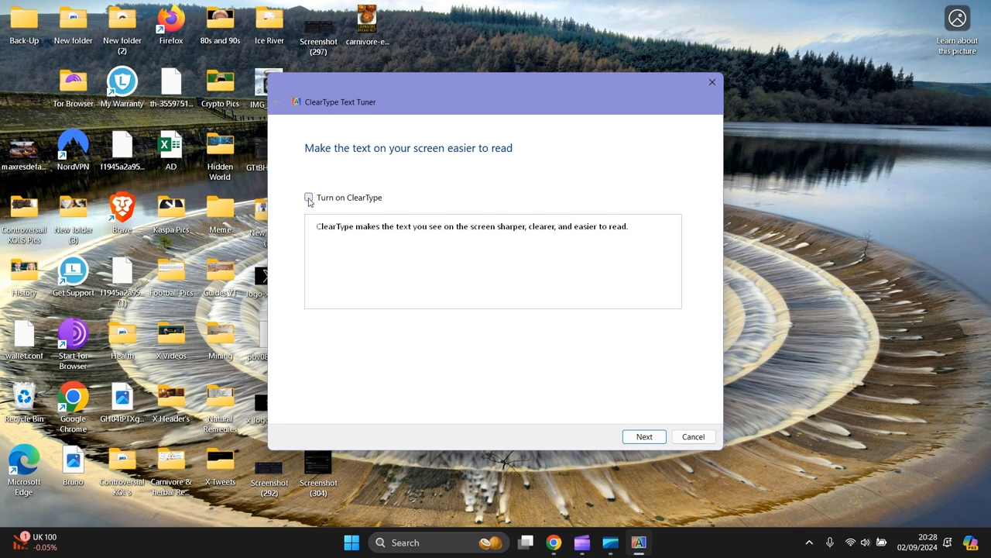
click(308, 199)
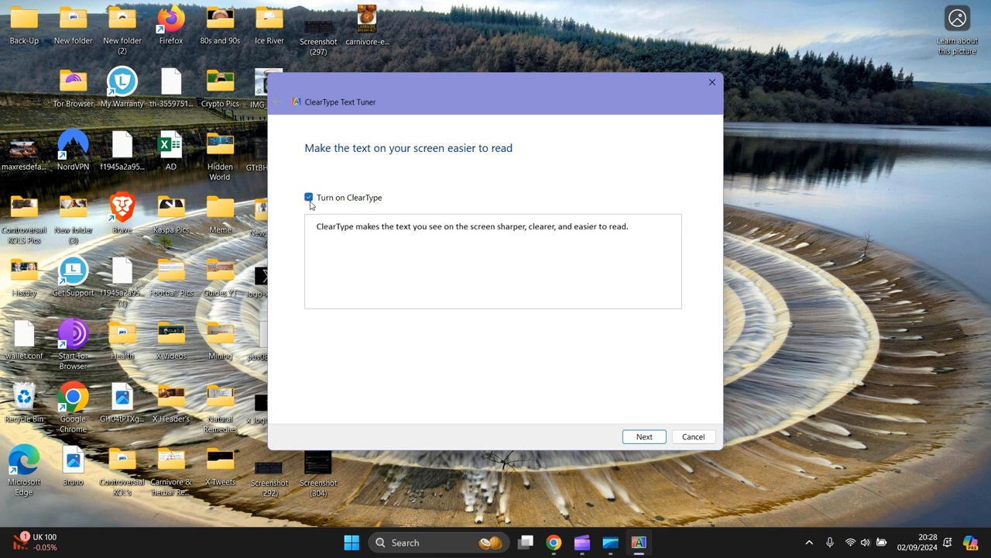
mouse_move(645, 437)
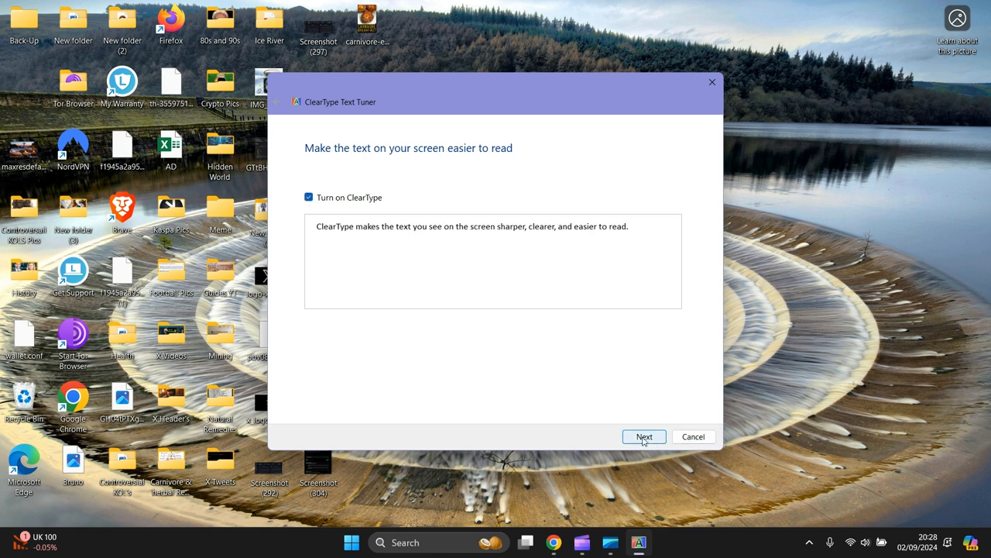
- Accept the best text sample on all five tuner pages and finish ClearType tuning
click(644, 437)
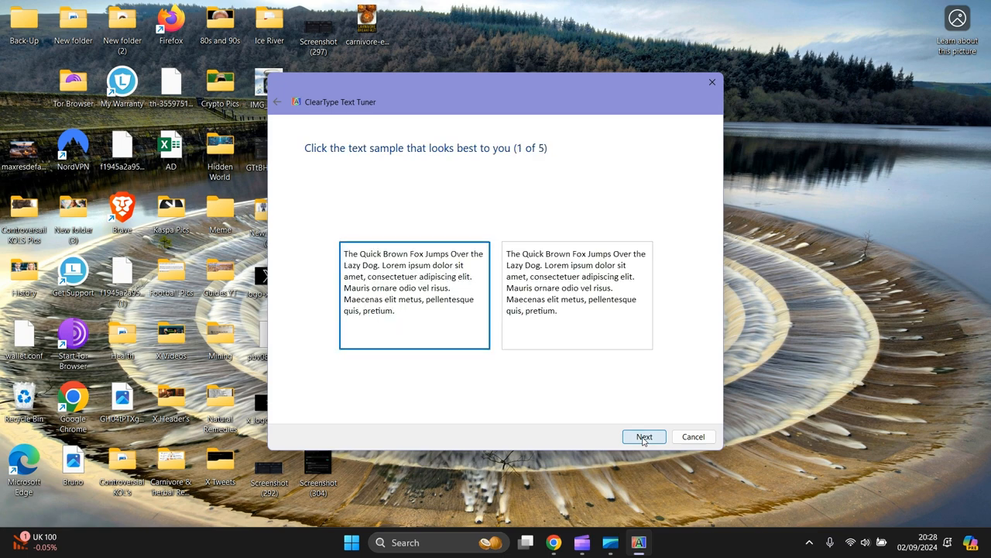
click(645, 437)
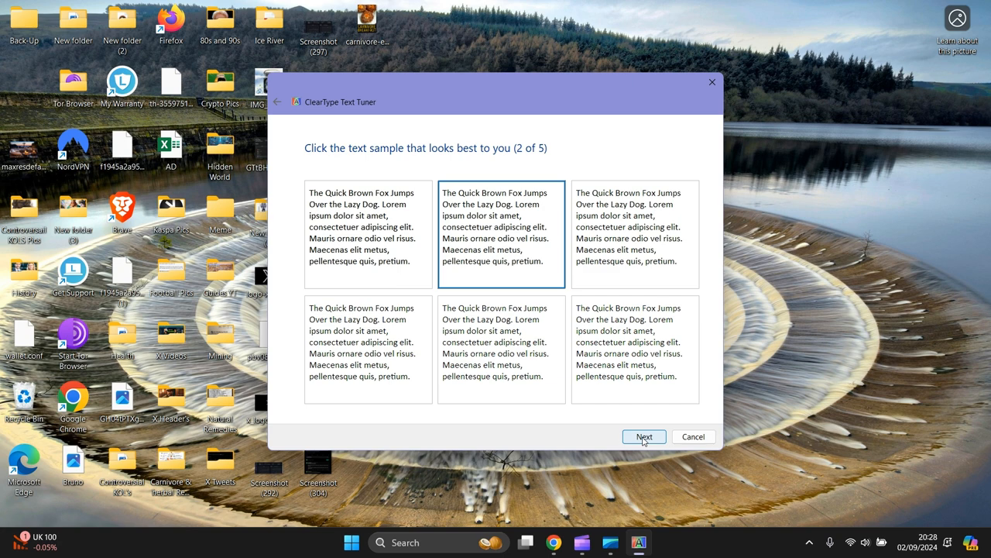
click(644, 437)
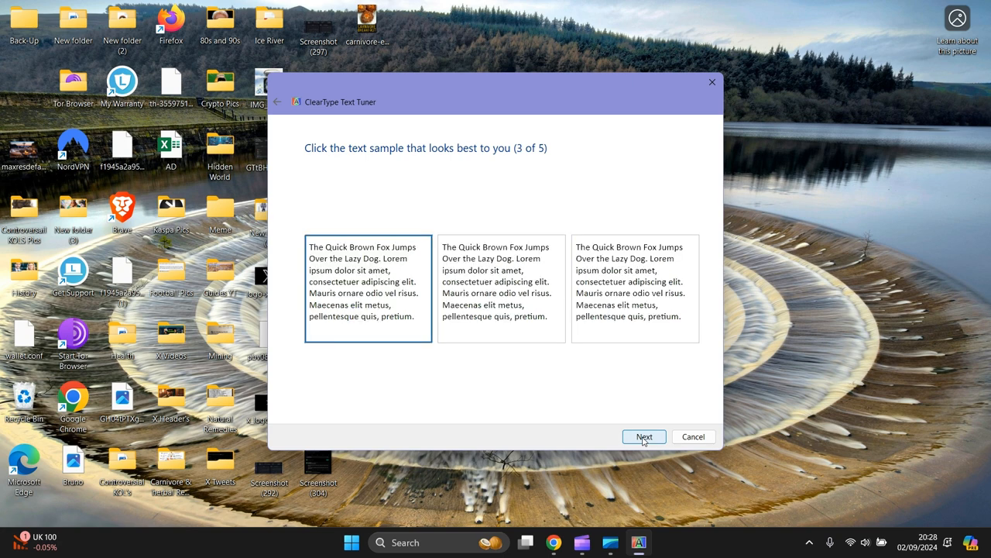
click(645, 437)
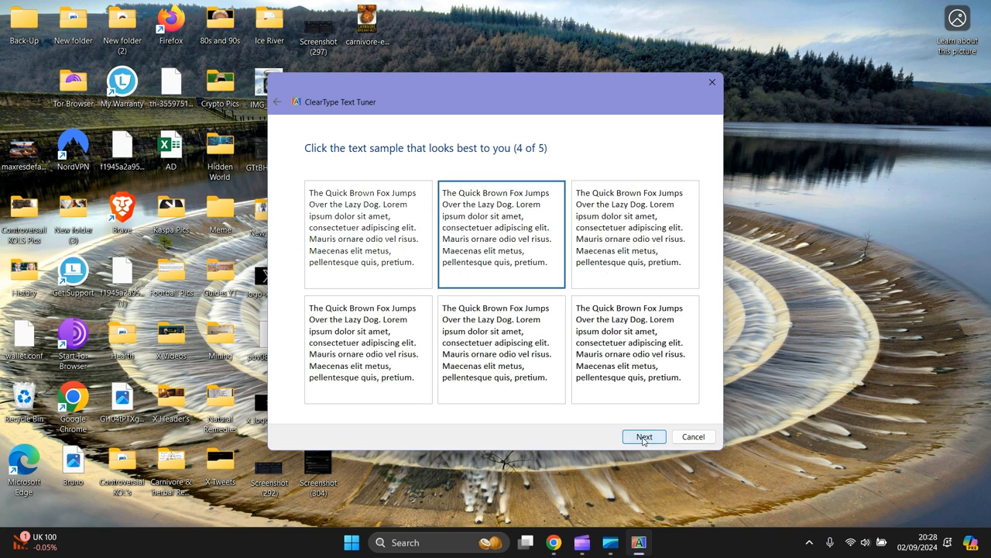
click(644, 437)
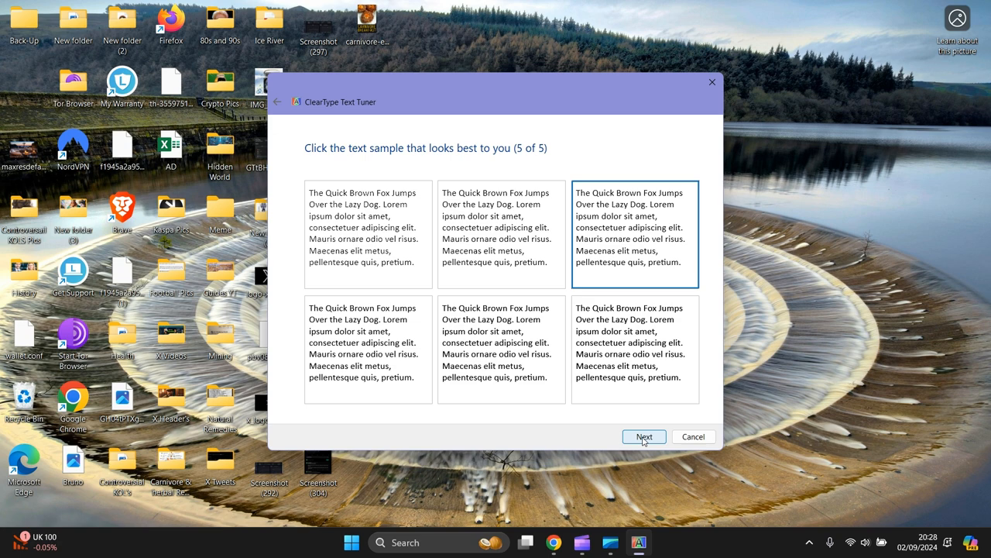
click(645, 437)
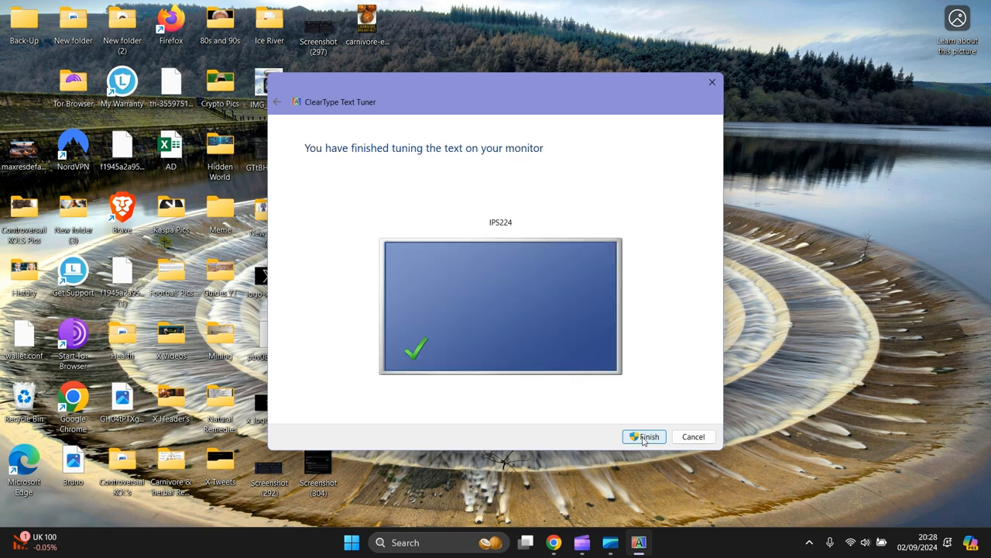
click(644, 437)
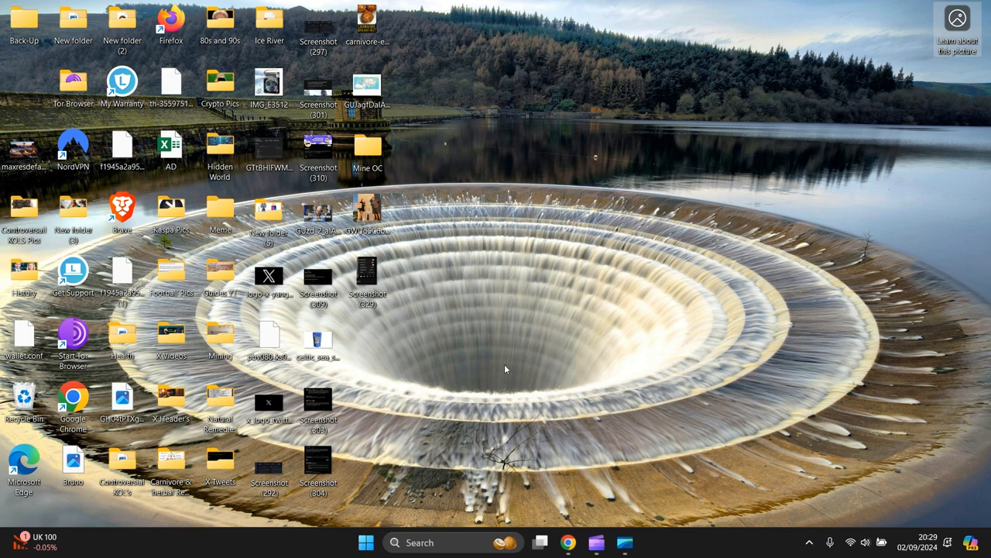
mouse_move(596, 251)
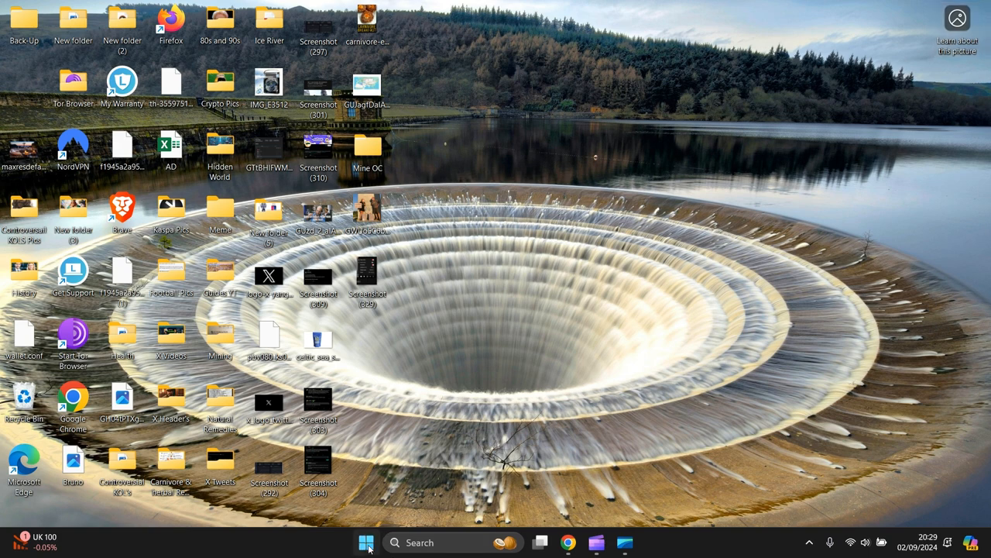
- Search Windows for "Device Manager" and launch it
click(366, 542)
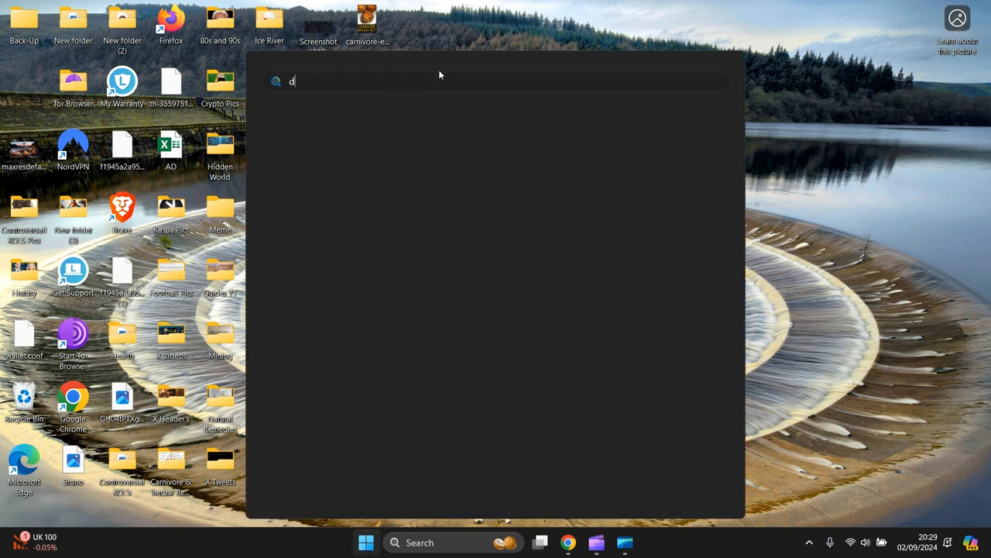
text(evice Manager)
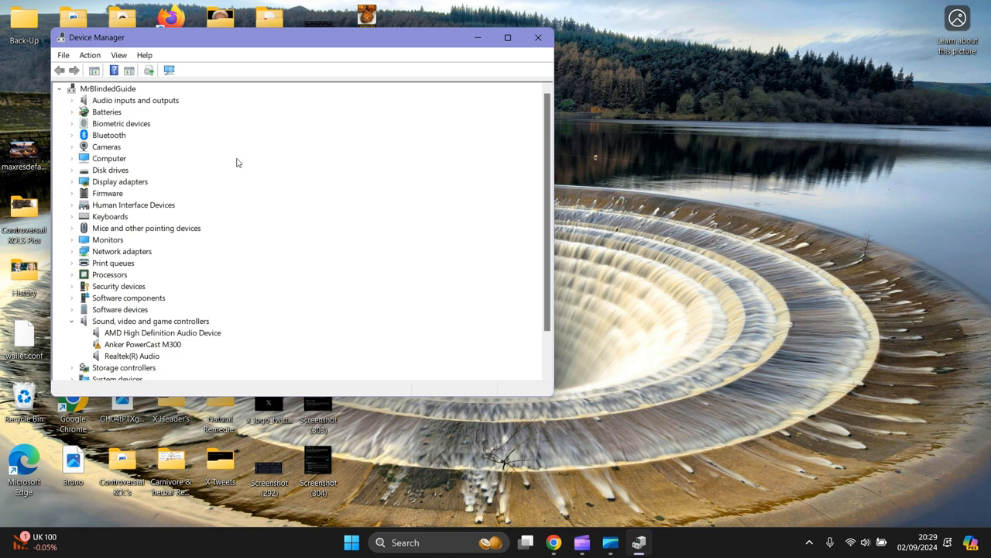
mouse_move(105, 188)
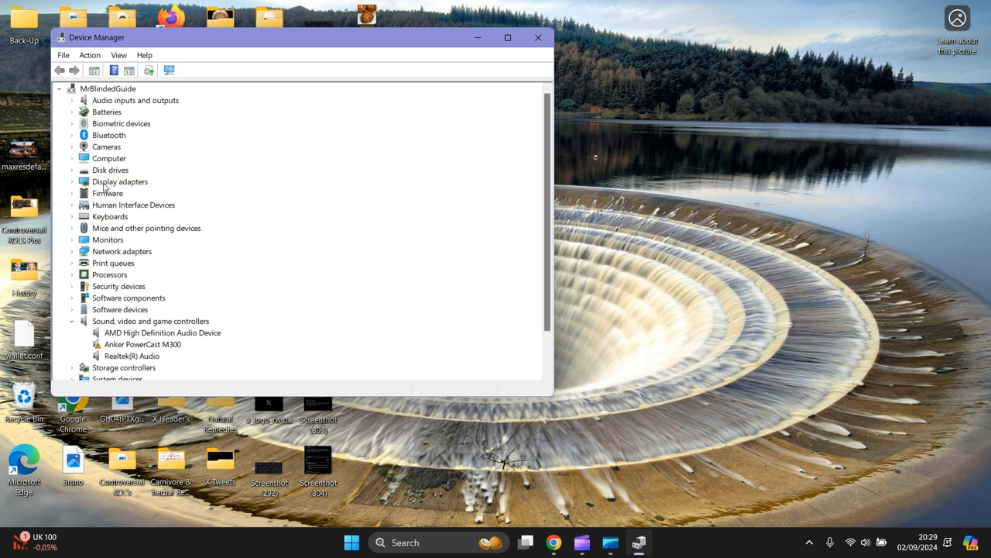
mouse_move(76, 189)
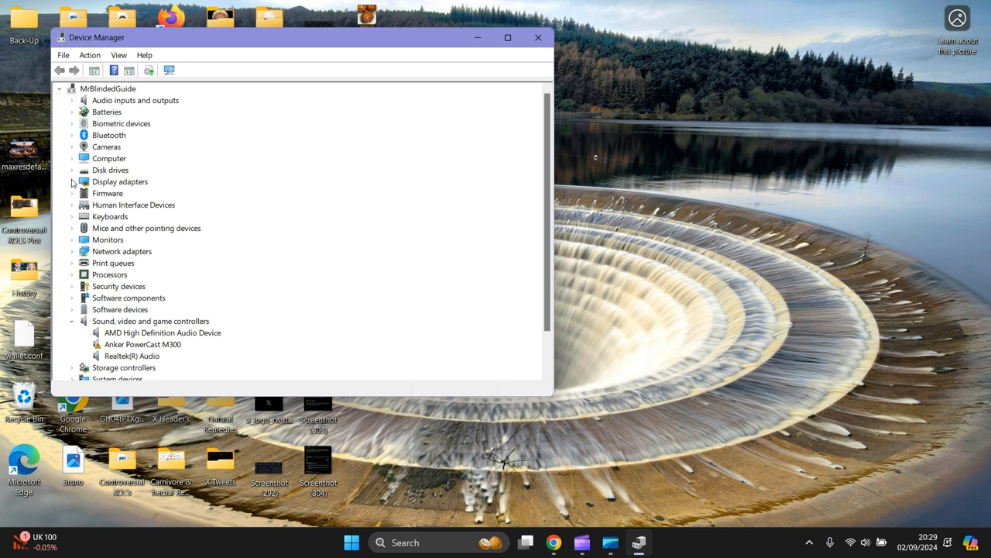
- Expand Display adapters and check AMD Radeon (TM) Graphics driver, already best installed
click(71, 181)
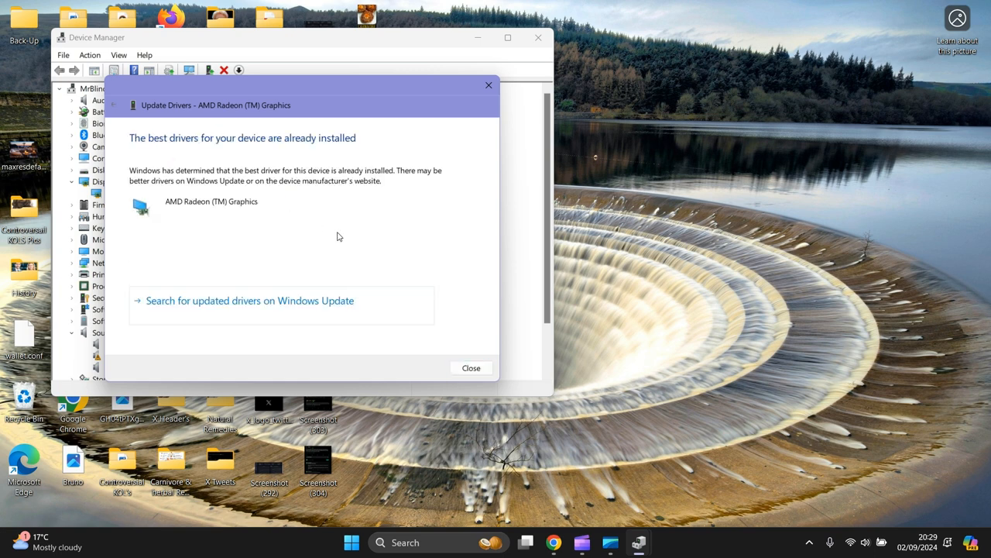
mouse_move(326, 313)
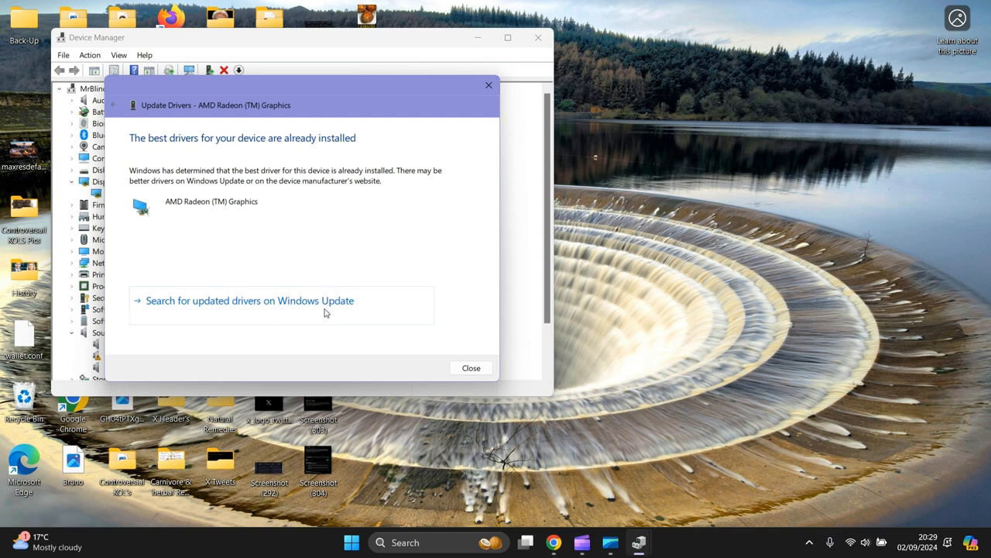
click(471, 367)
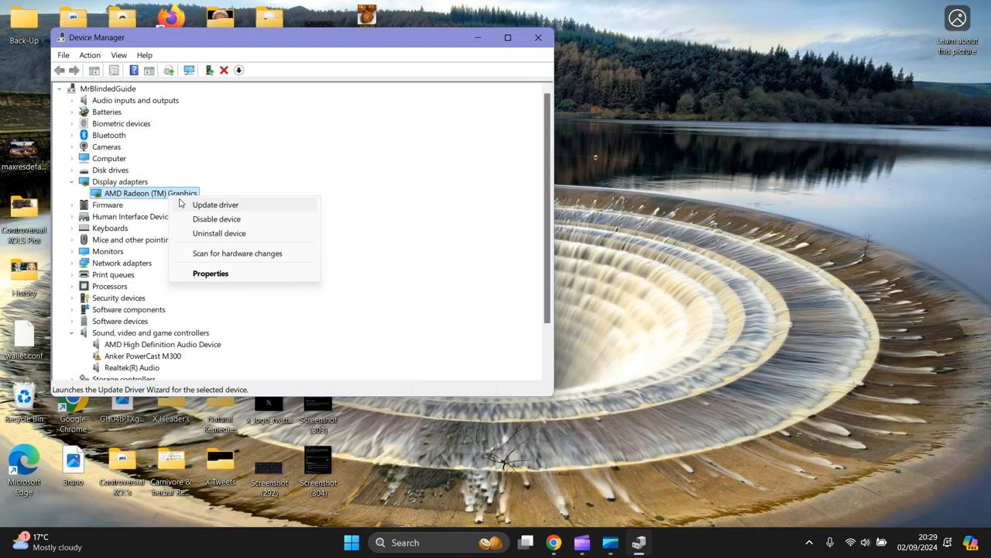
- Search automatically for AMD Radeon drivers, confirm the best ones are installed, and close Device Manager
click(215, 205)
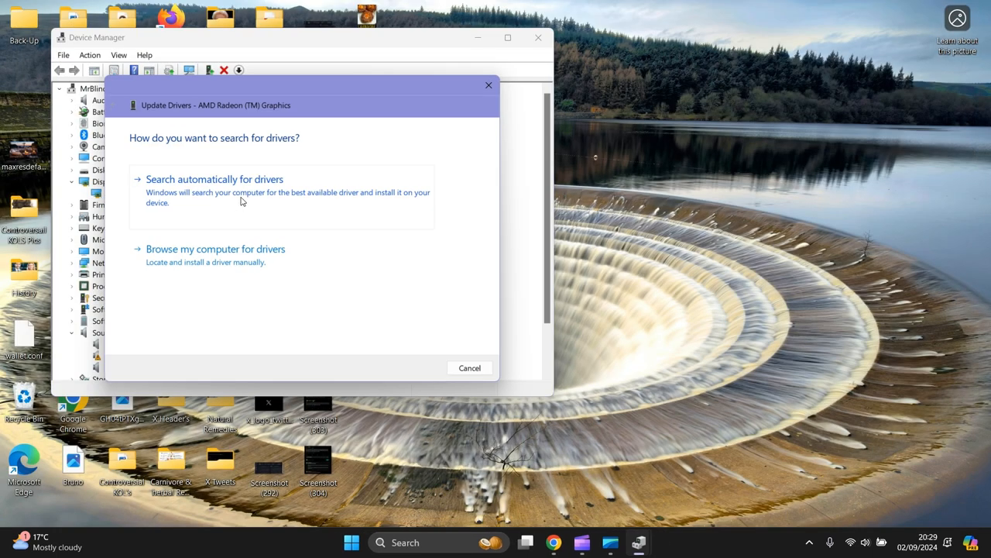
click(214, 180)
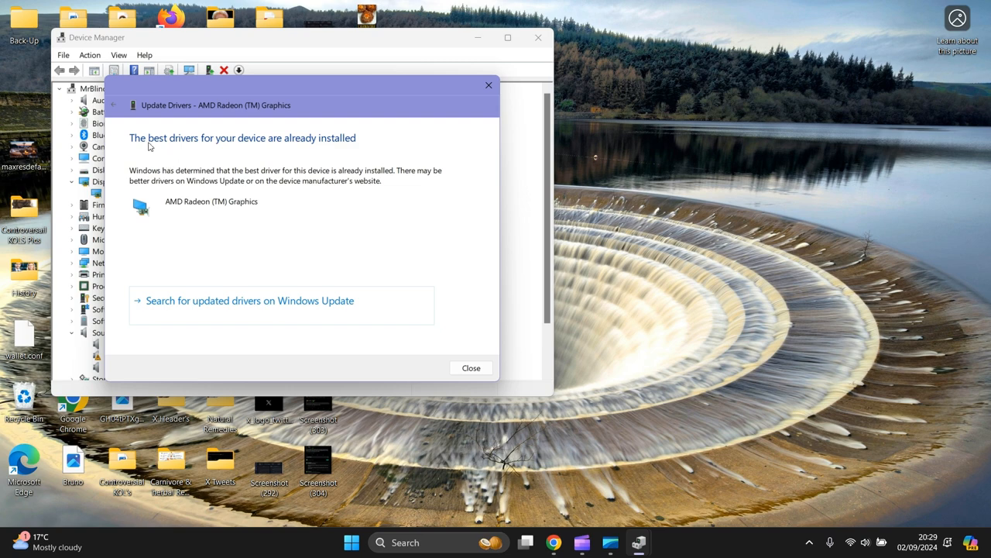
mouse_move(368, 148)
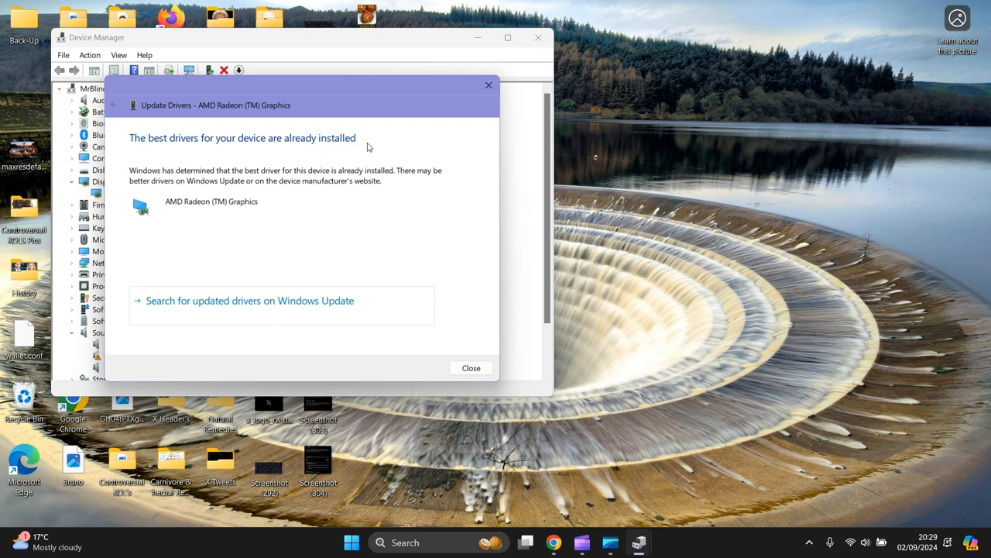
click(471, 369)
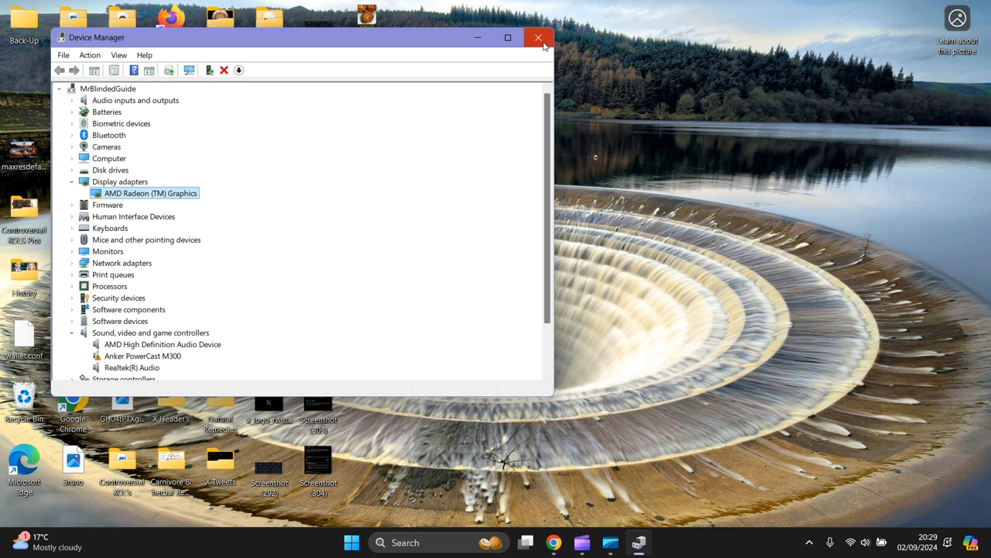
mouse_move(539, 37)
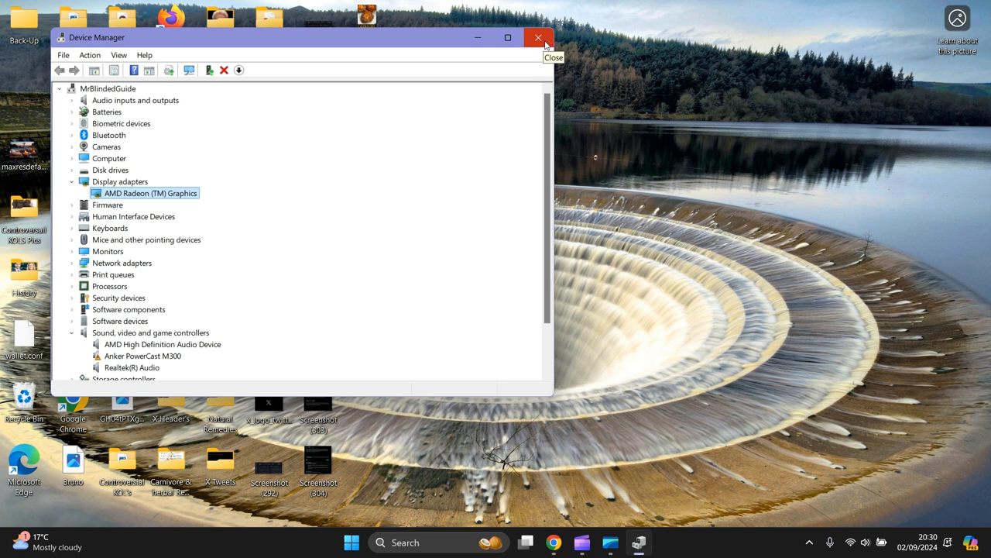
mouse_move(539, 37)
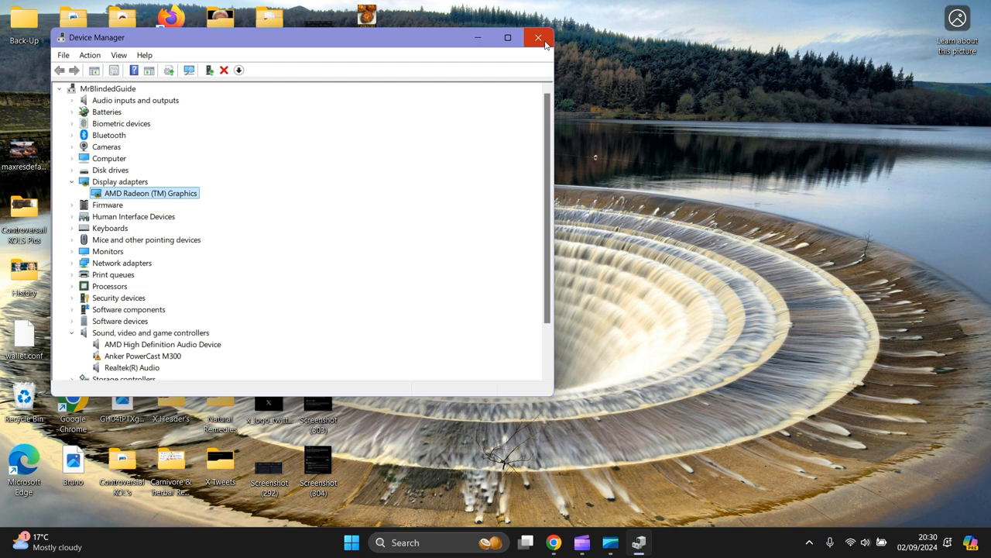
click(539, 37)
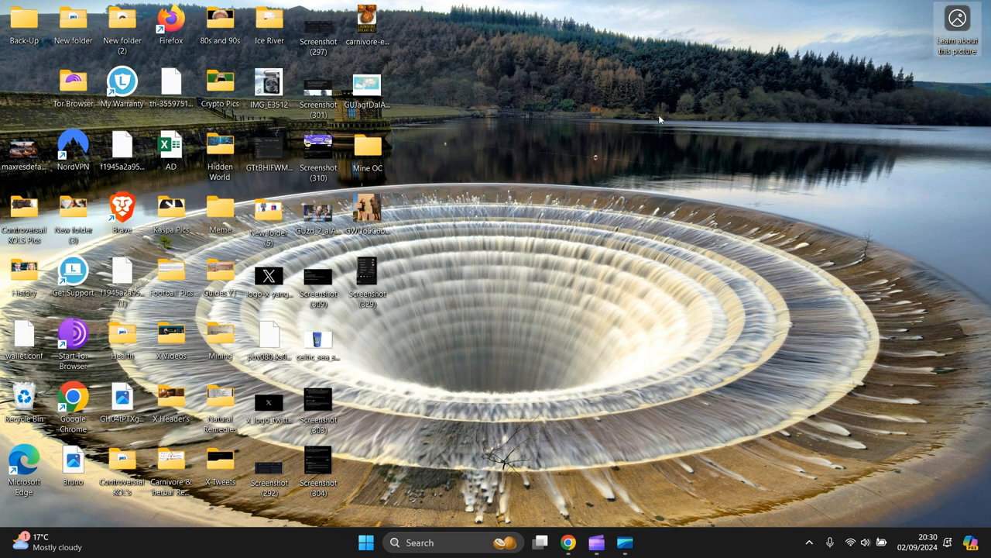
mouse_move(635, 120)
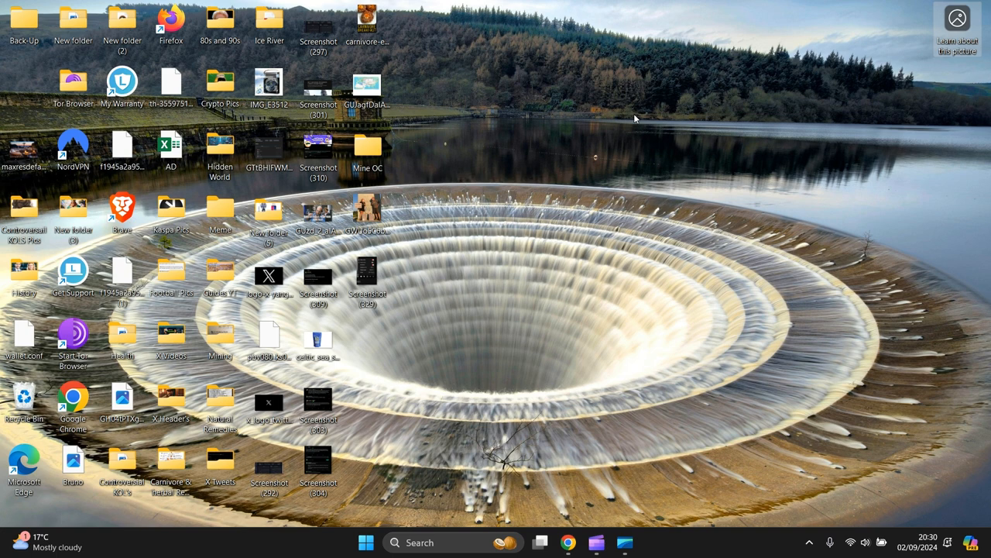